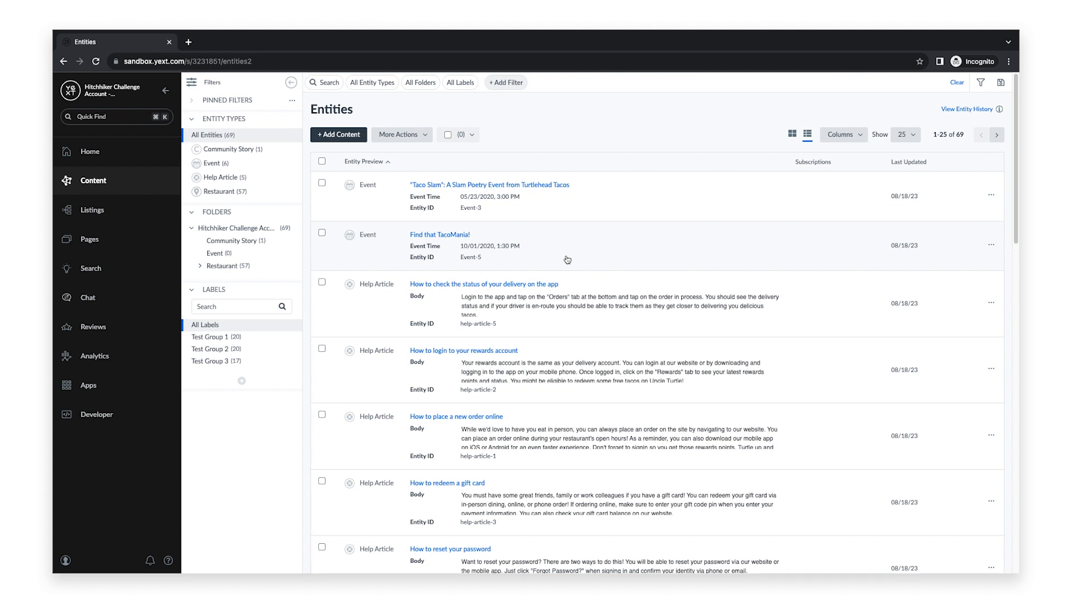
pyautogui.moveTo(145, 250)
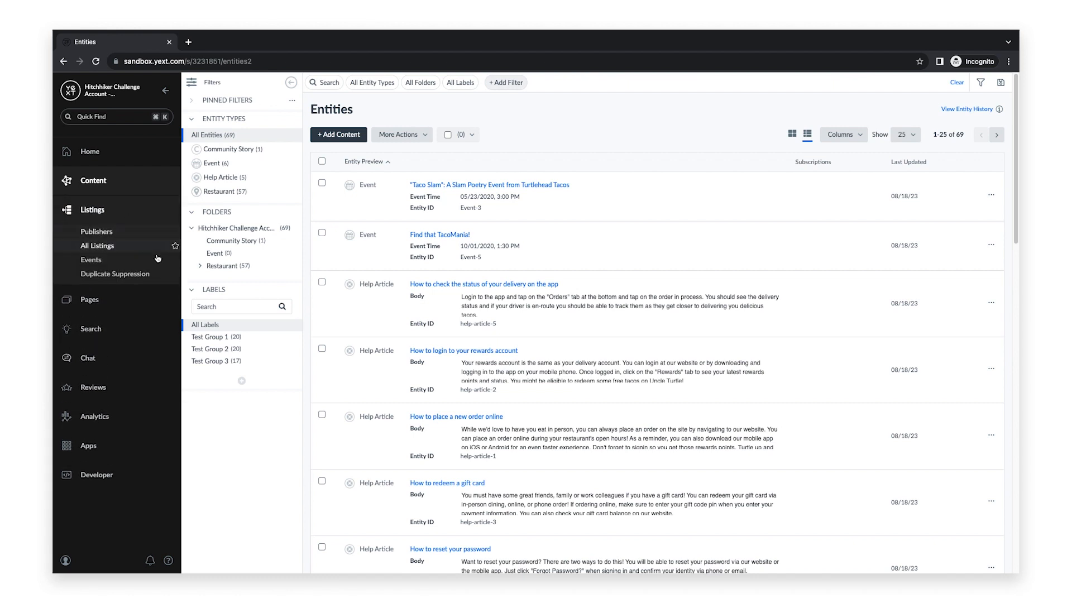
# Step: Go to Duplicate Suppression and start the scan, surfacing 27 possible duplicate TripAdvisor listings
pyautogui.click(115, 273)
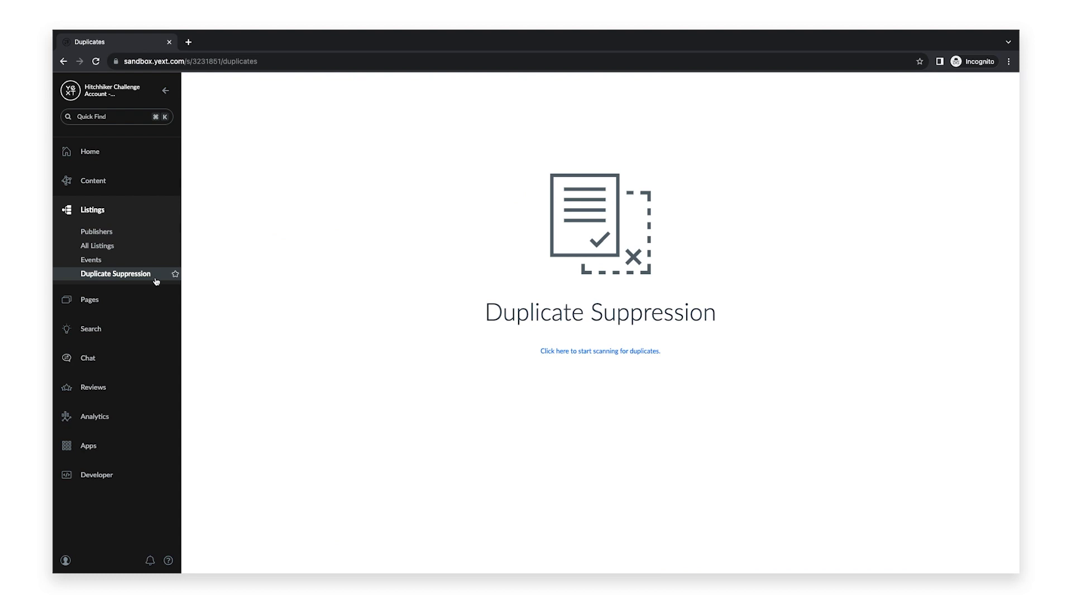
pyautogui.moveTo(592, 361)
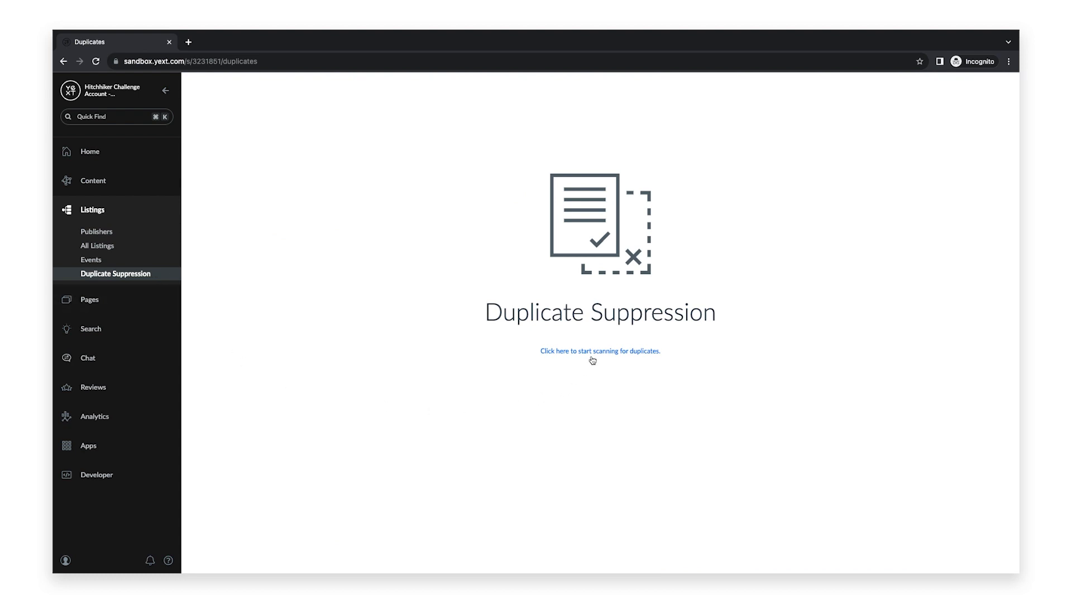
pyautogui.click(600, 351)
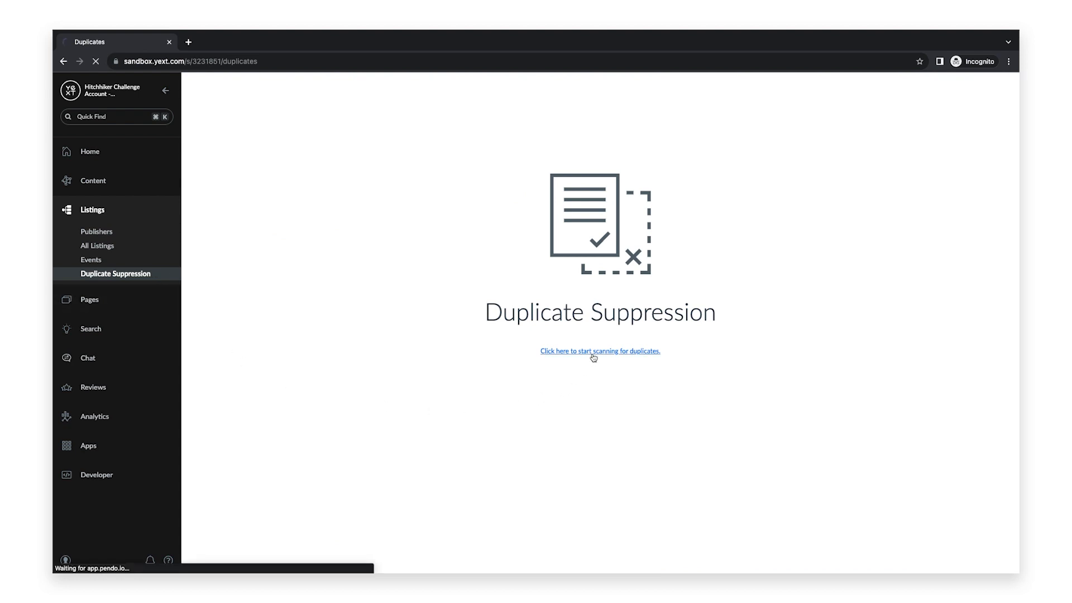
pyautogui.click(600, 351)
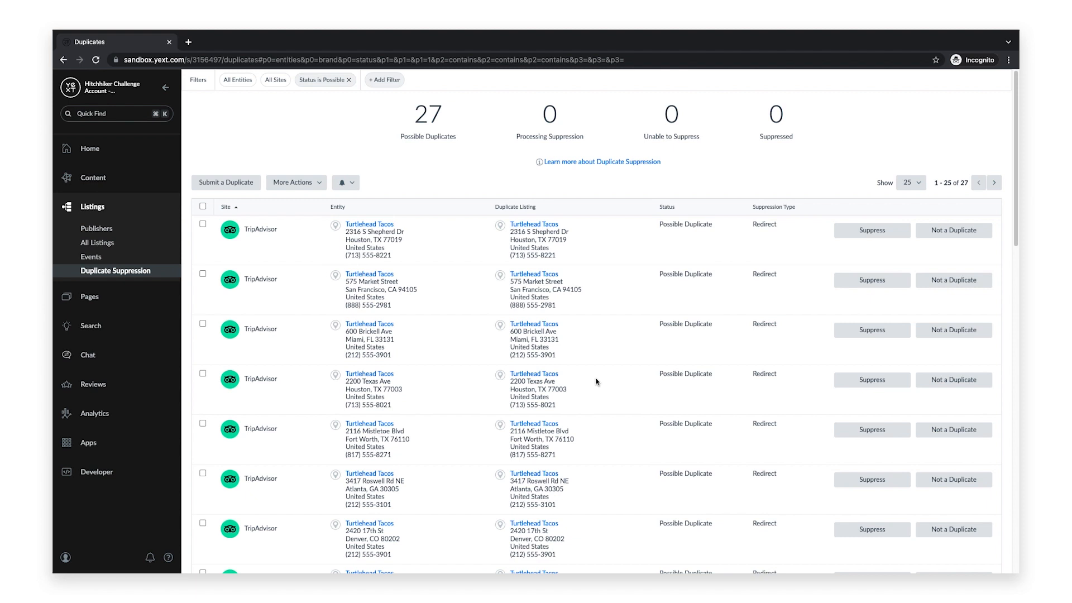
pyautogui.moveTo(286, 251)
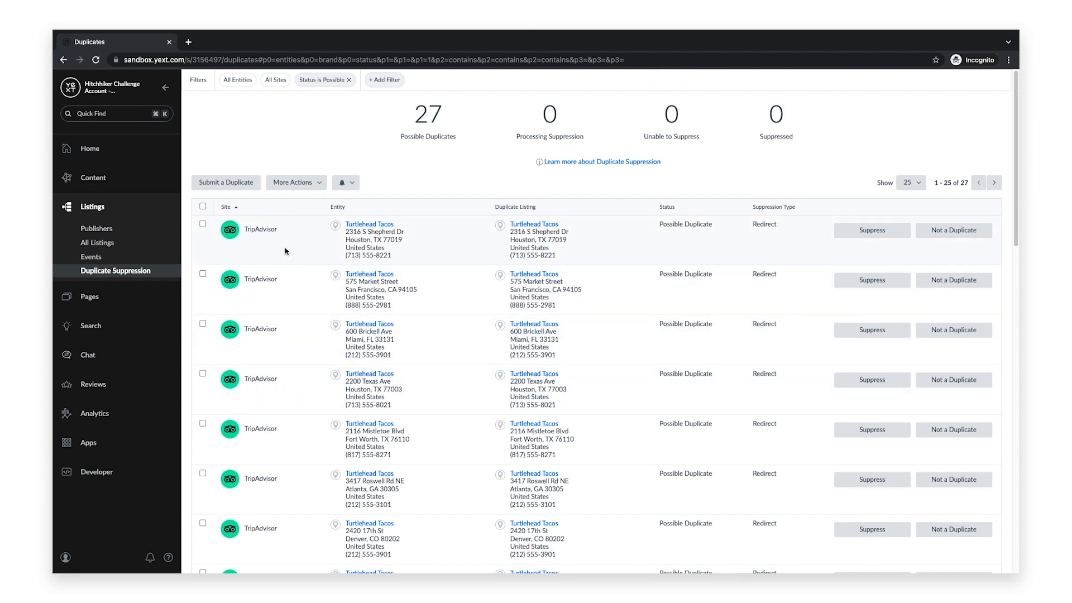
pyautogui.moveTo(406, 256)
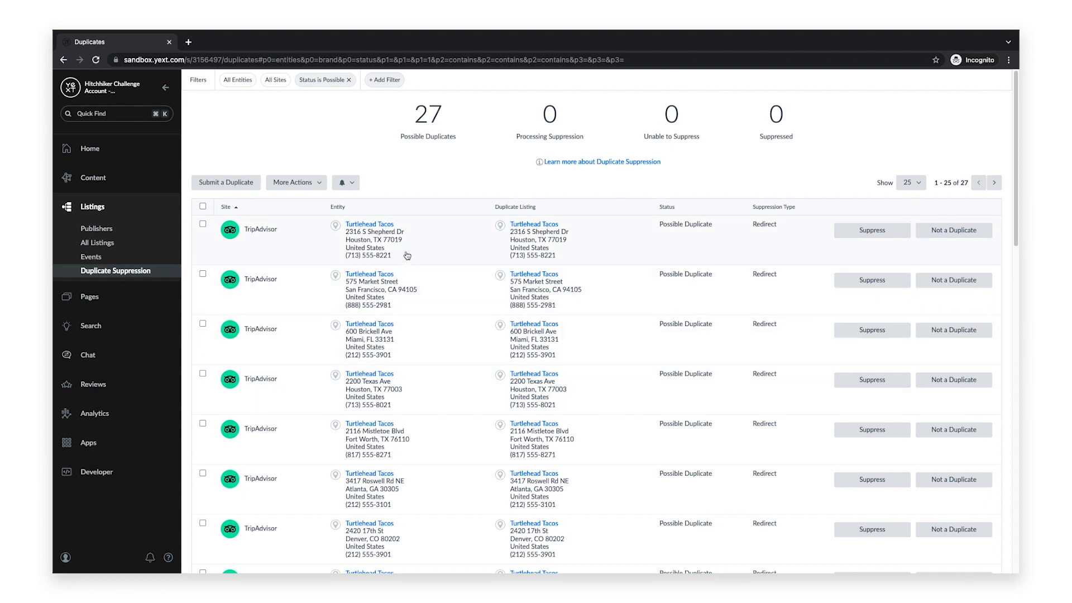
pyautogui.moveTo(570, 251)
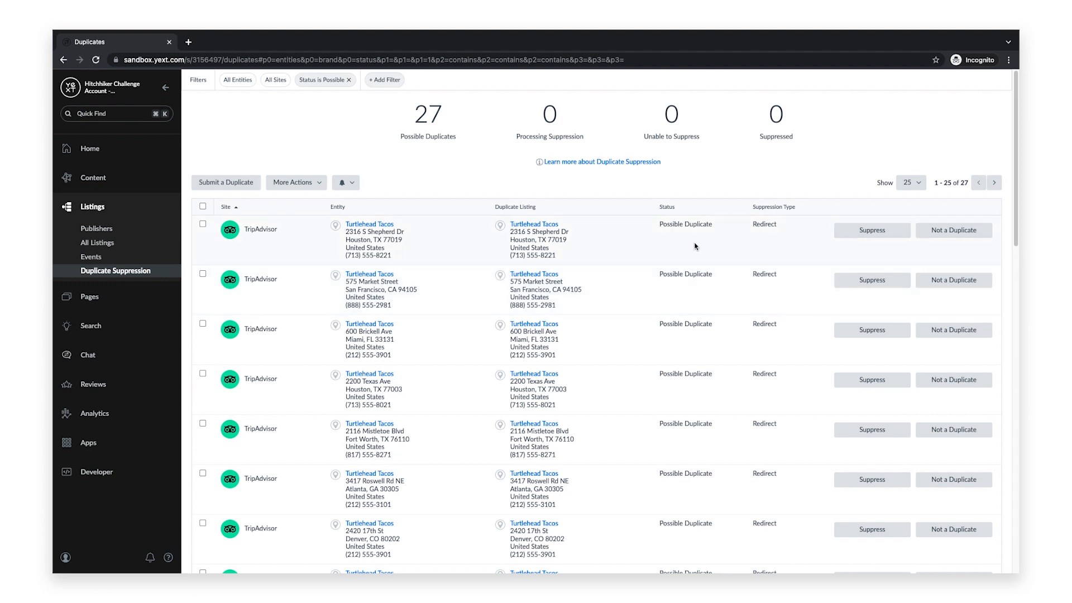
pyautogui.moveTo(773, 241)
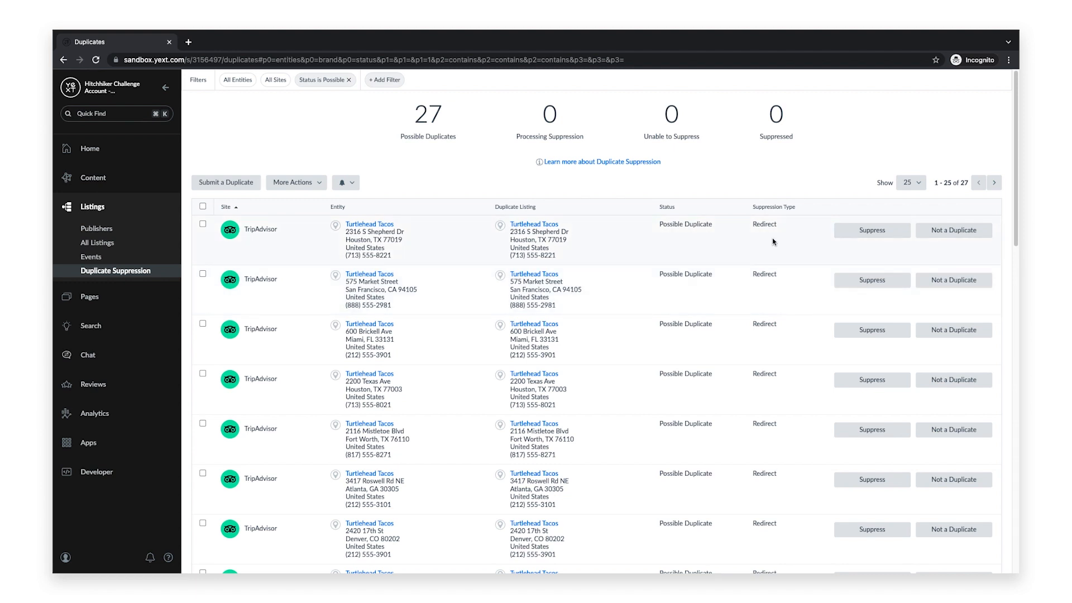
pyautogui.moveTo(412, 166)
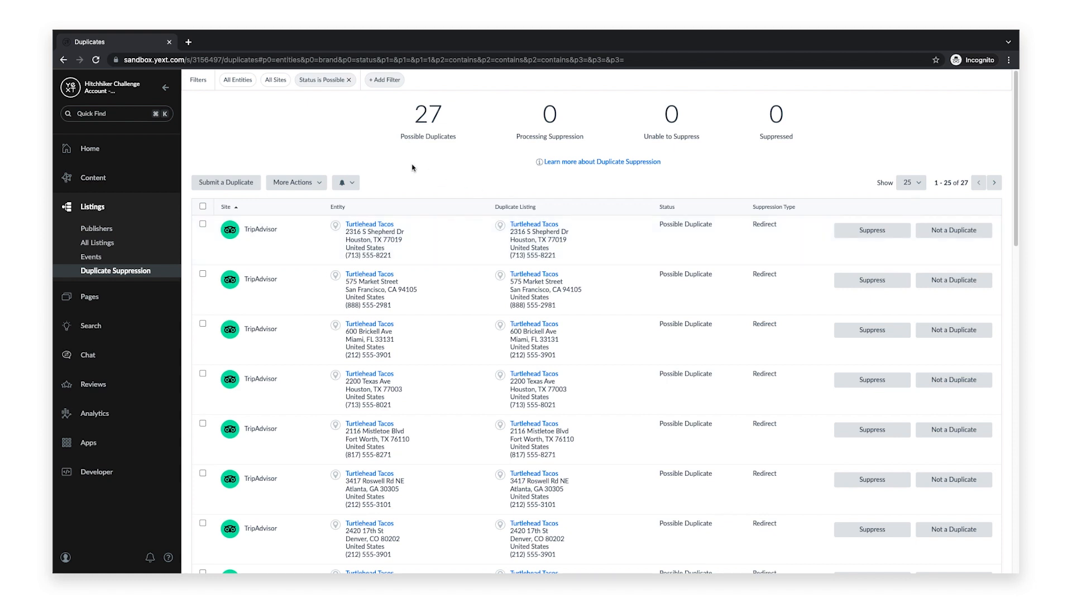
pyautogui.moveTo(277, 87)
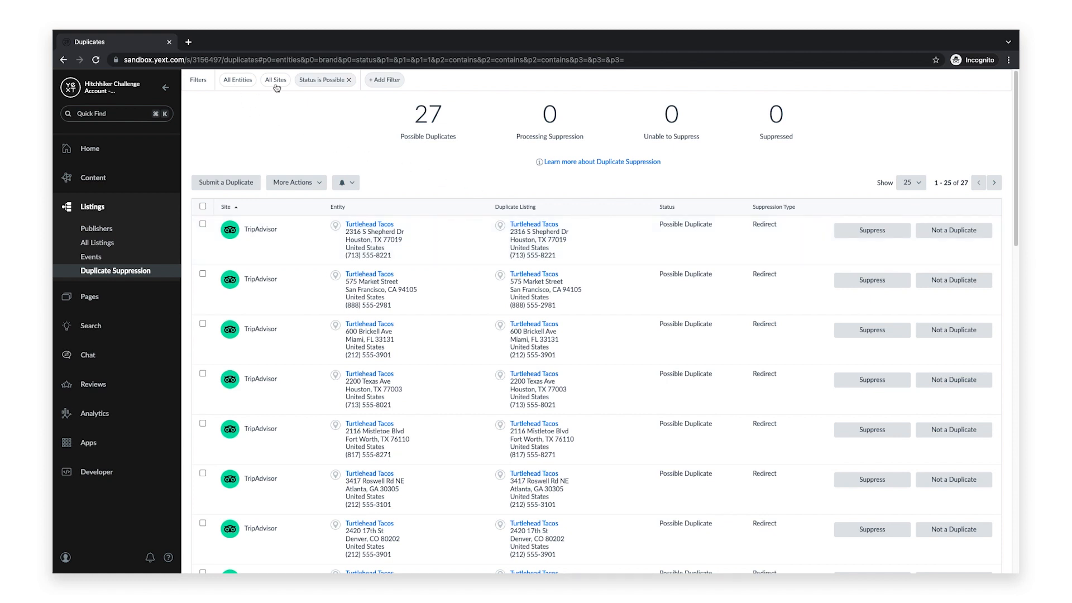
pyautogui.moveTo(385, 104)
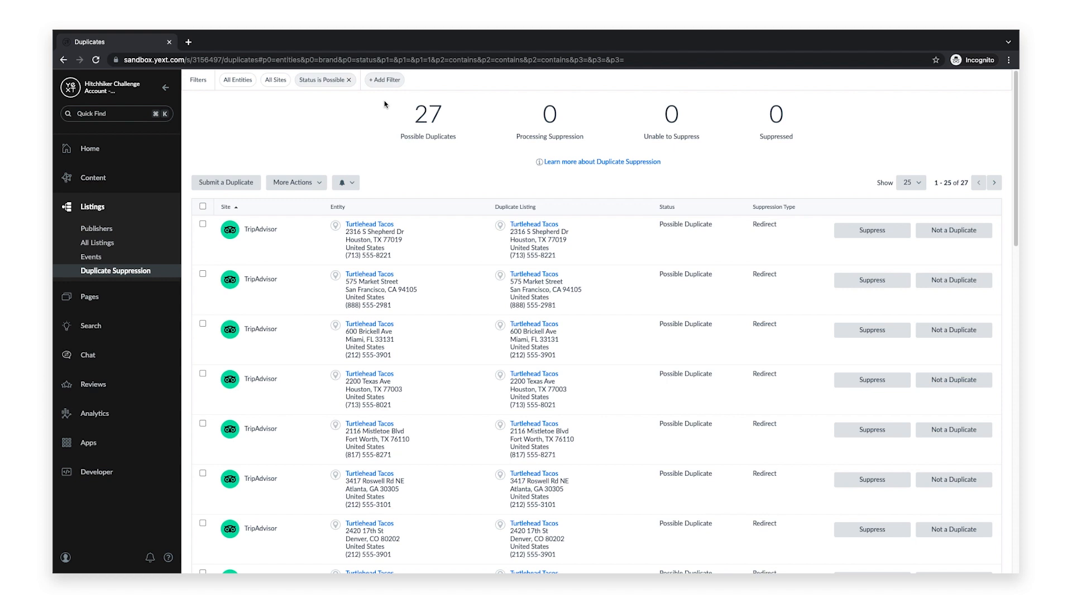
pyautogui.moveTo(394, 134)
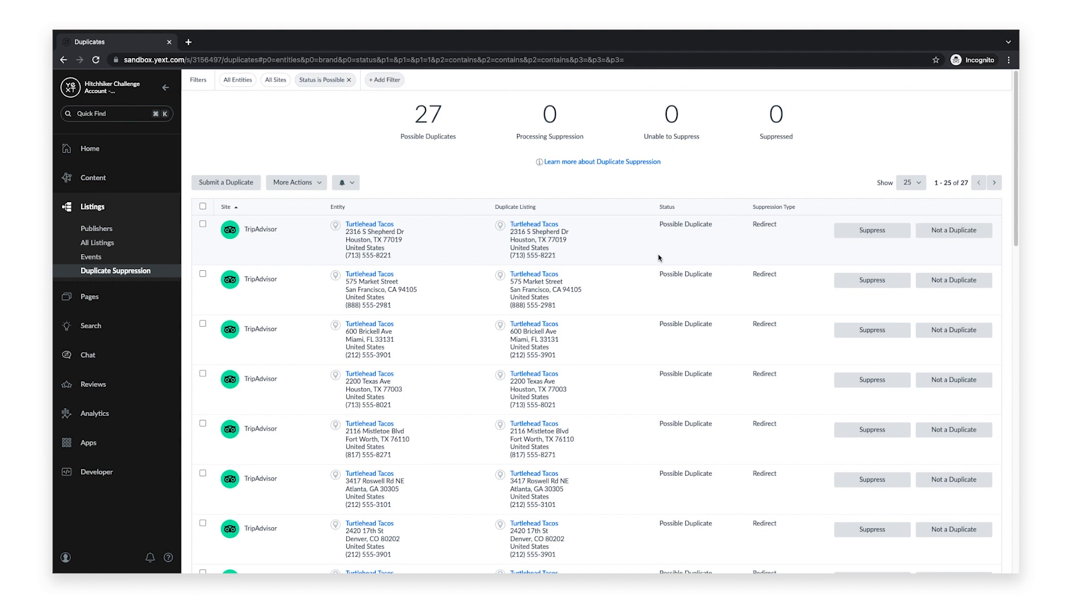
pyautogui.click(203, 225)
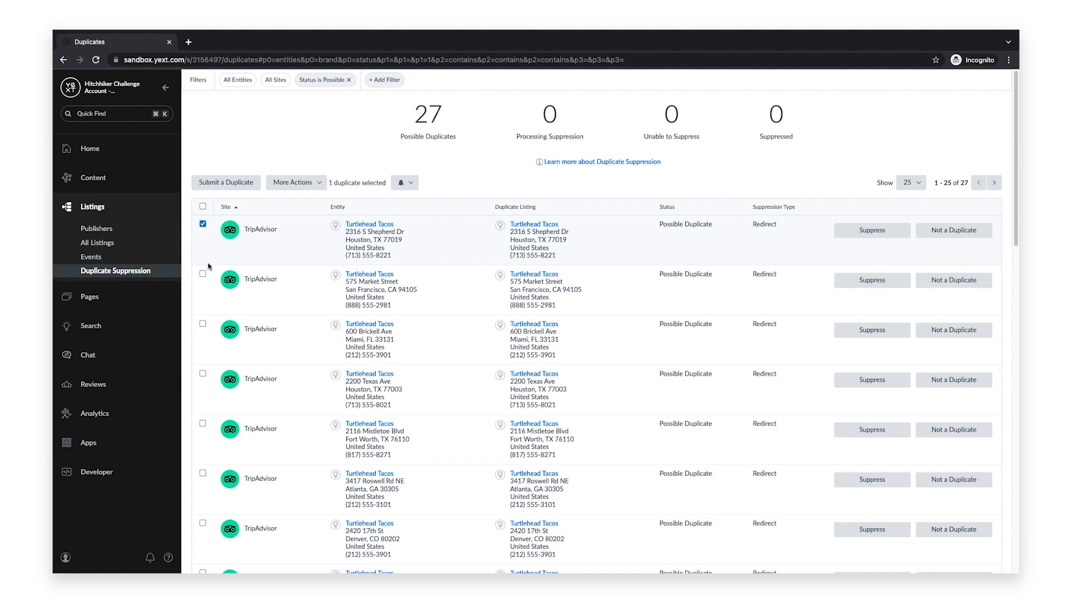
pyautogui.click(203, 272)
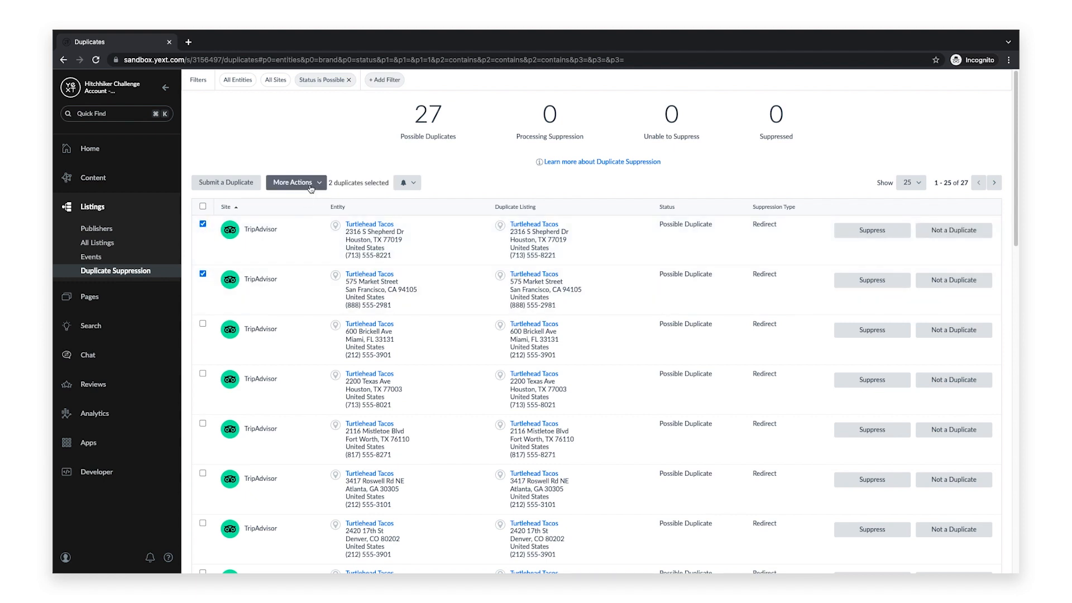
pyautogui.click(294, 182)
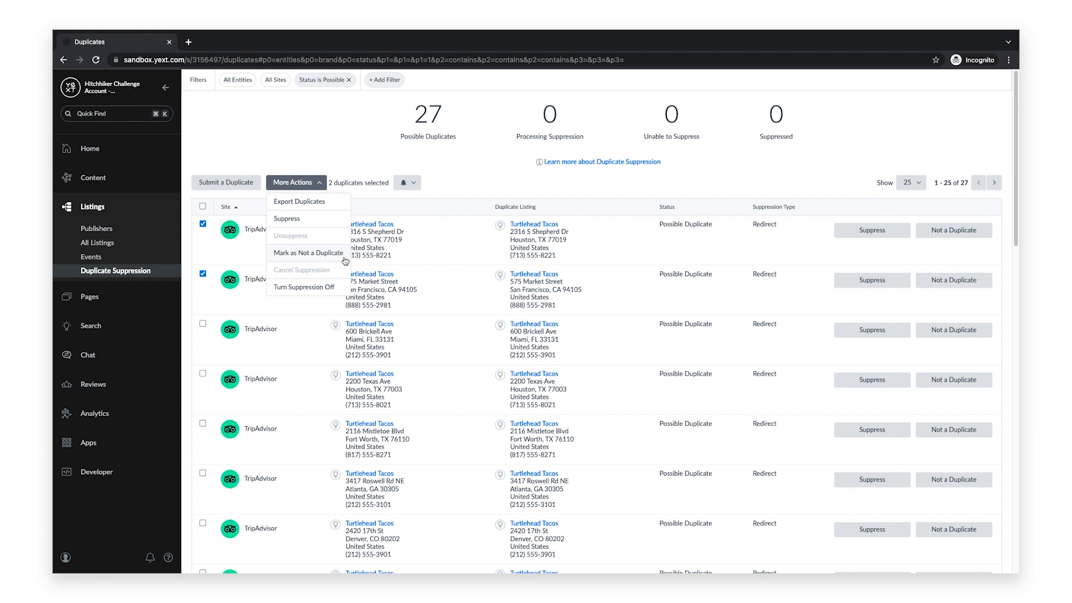
pyautogui.moveTo(337, 206)
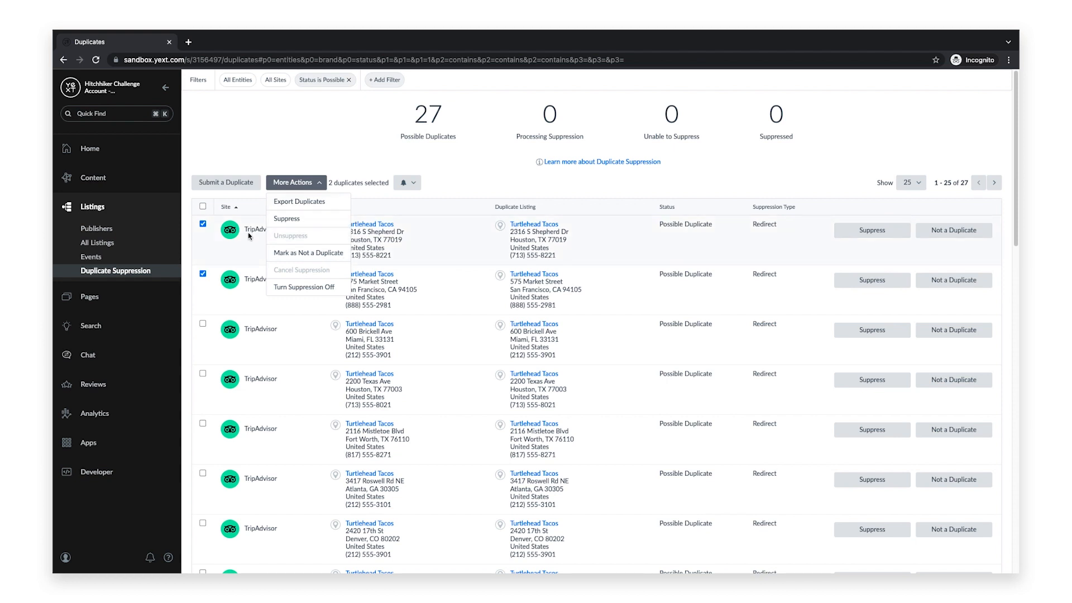
pyautogui.click(203, 272)
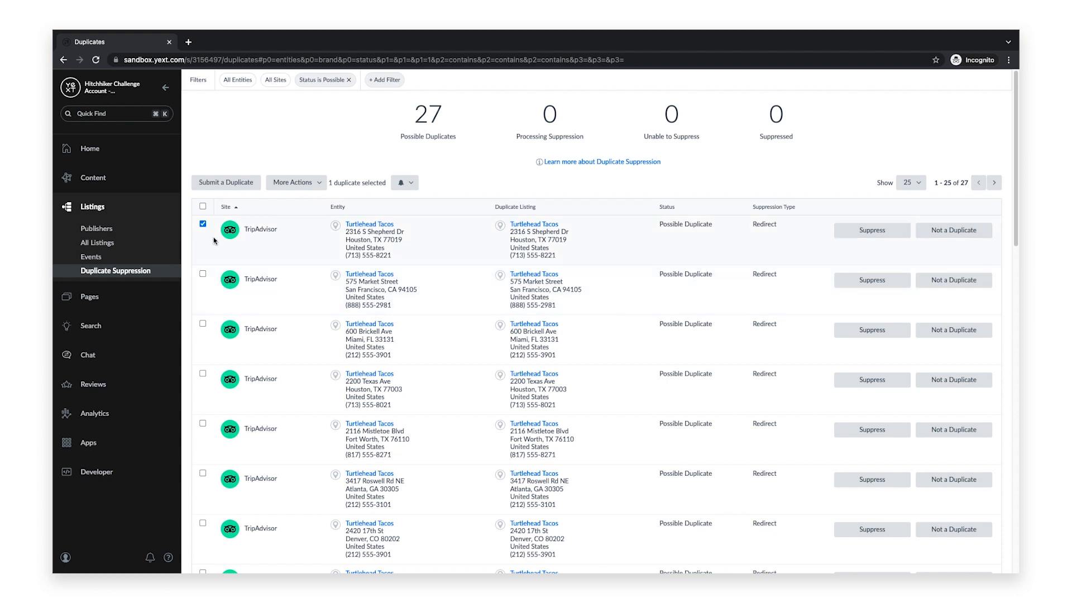
pyautogui.click(202, 224)
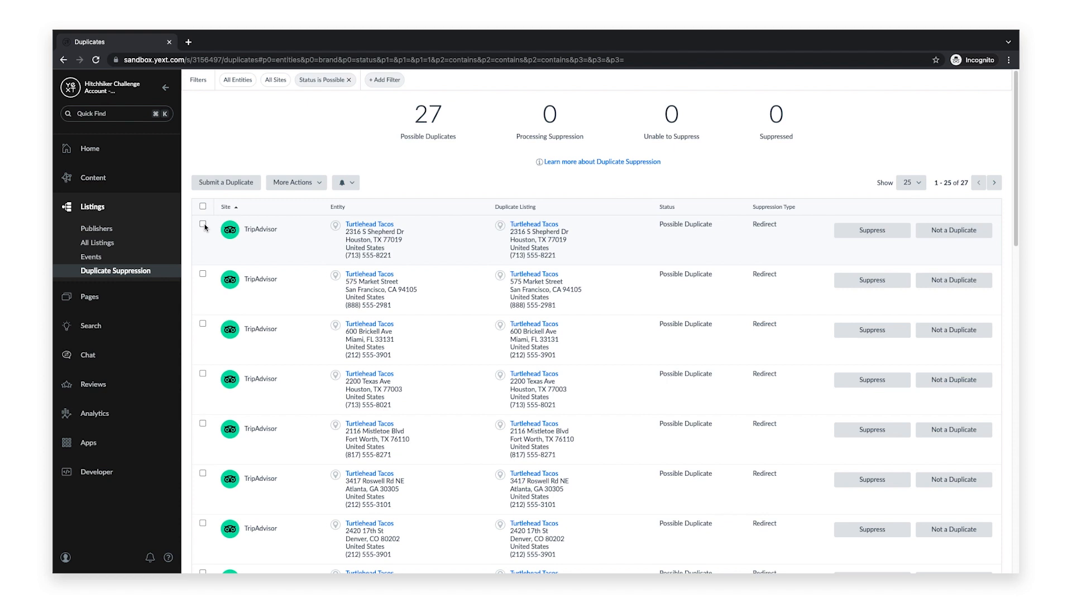
pyautogui.click(226, 182)
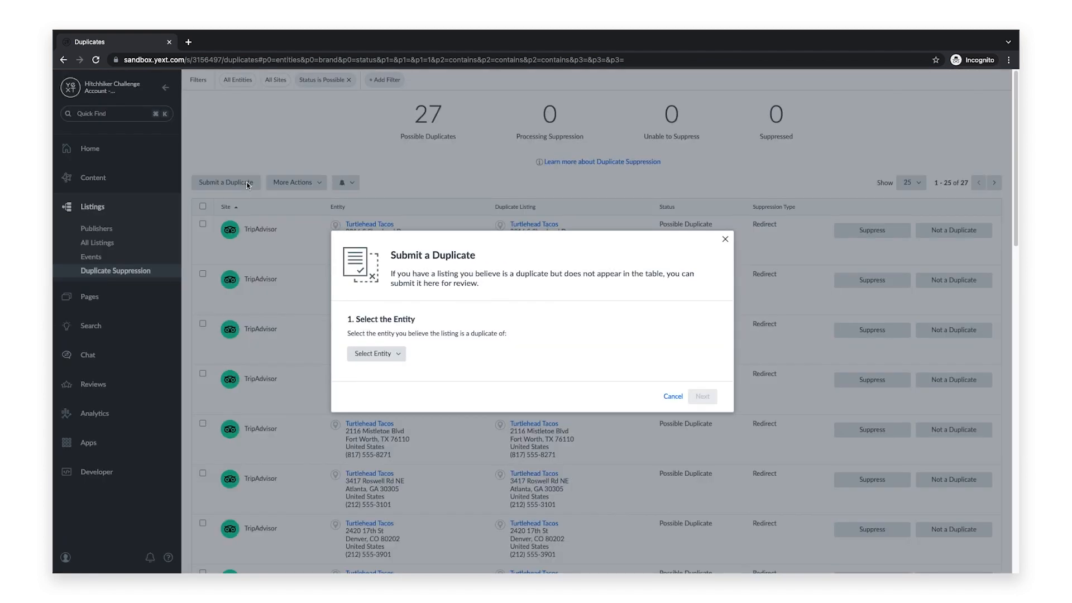
pyautogui.click(375, 354)
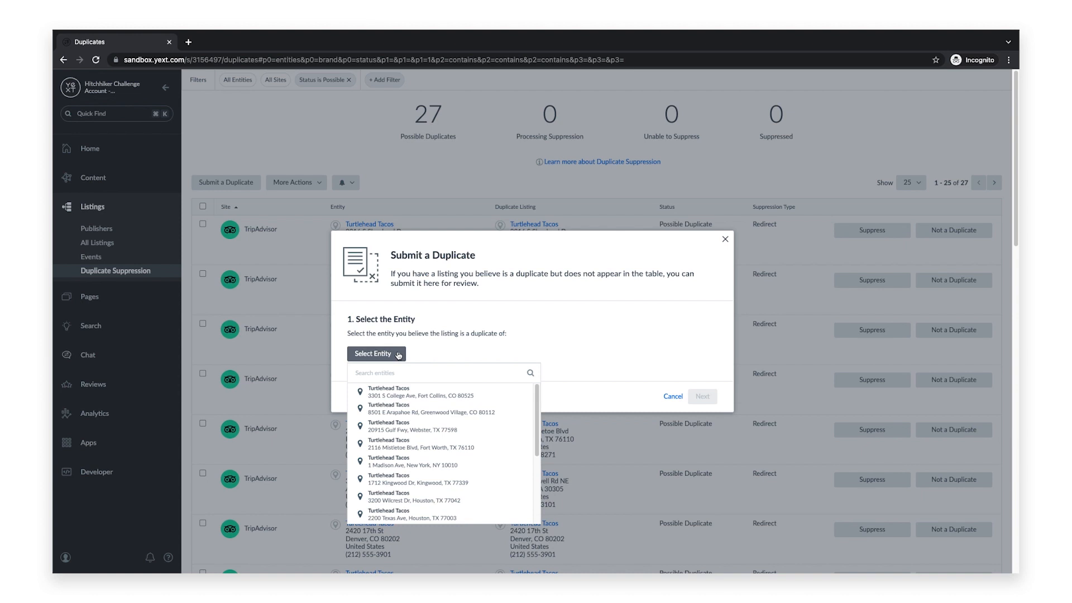
pyautogui.click(389, 391)
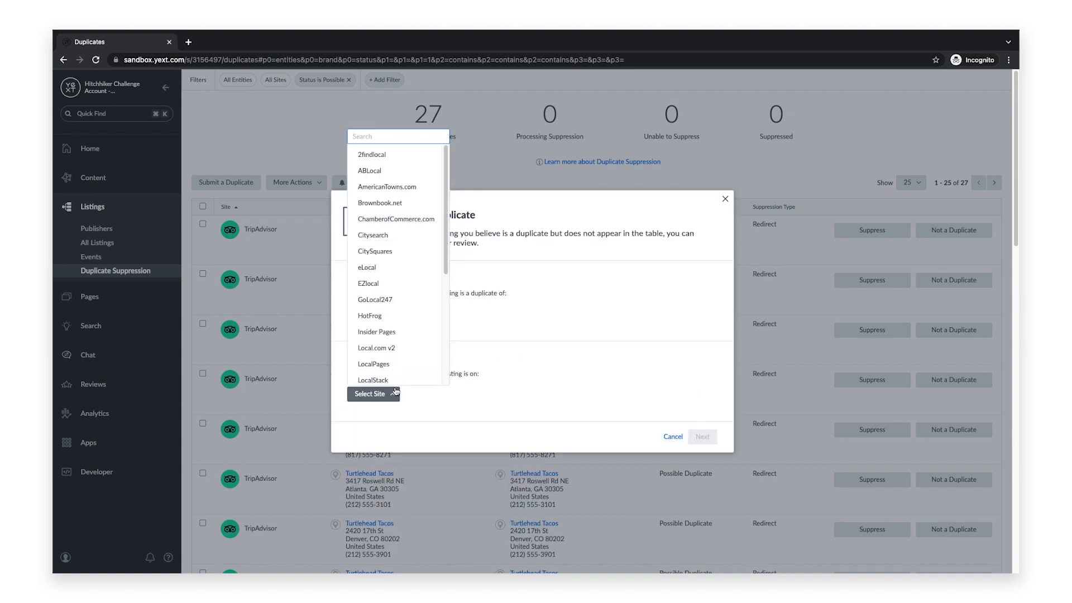
pyautogui.click(371, 154)
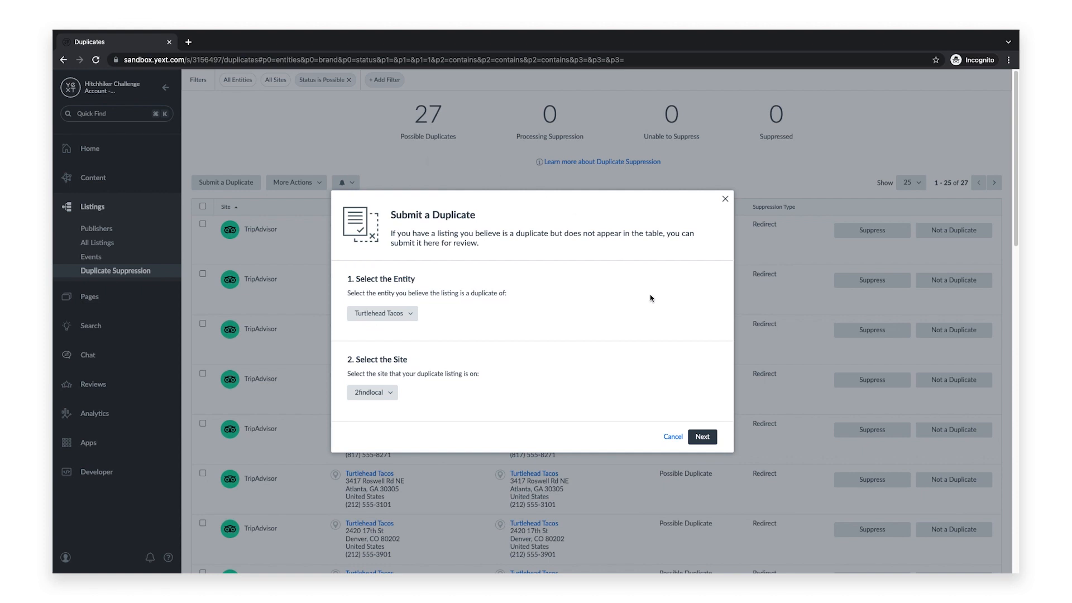
pyautogui.click(701, 437)
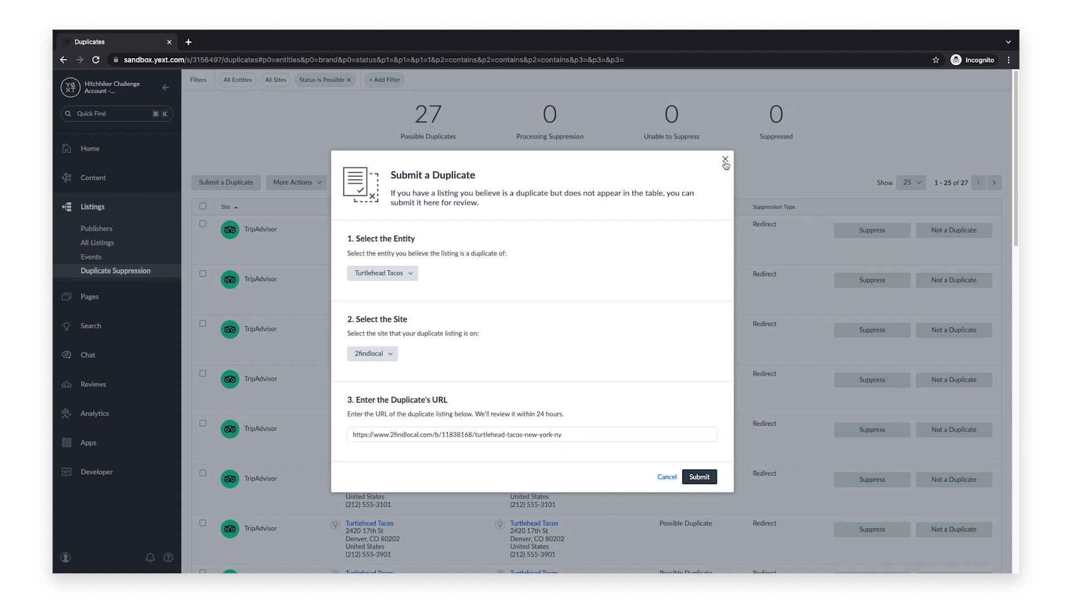
pyautogui.click(725, 160)
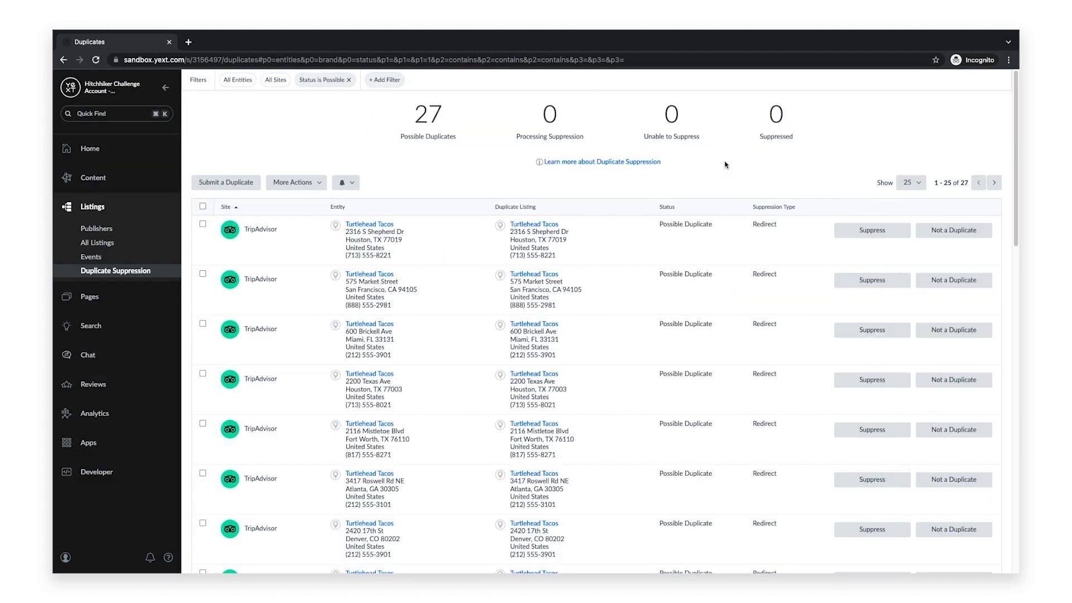